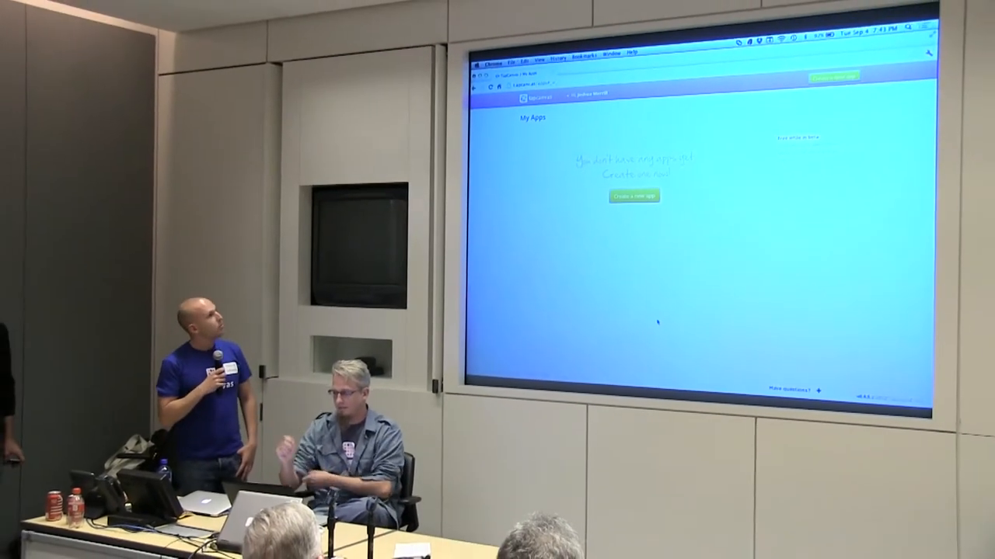
- Start a new app from the empty My Apps page, to be named SVNewTech
click(632, 195)
text(EMoveTech)
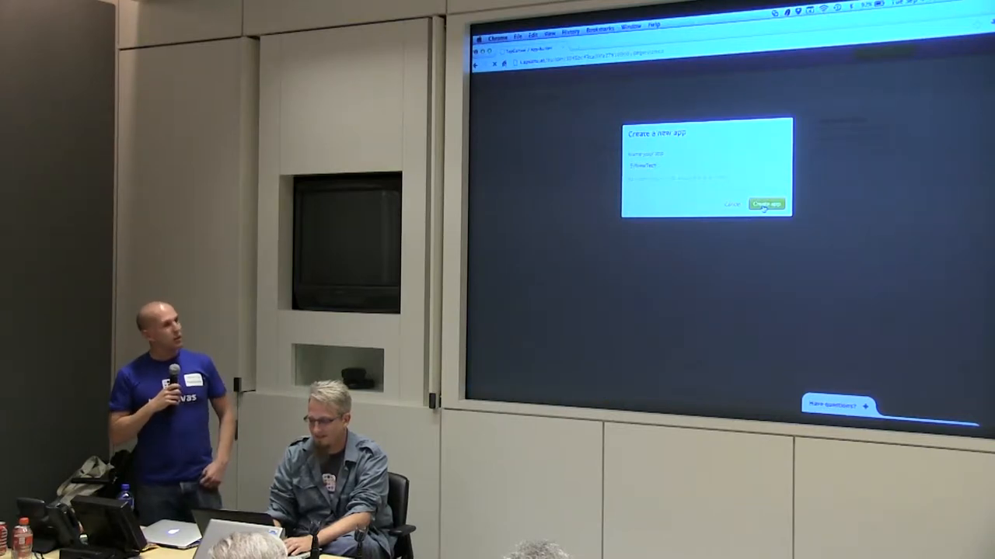
click(767, 204)
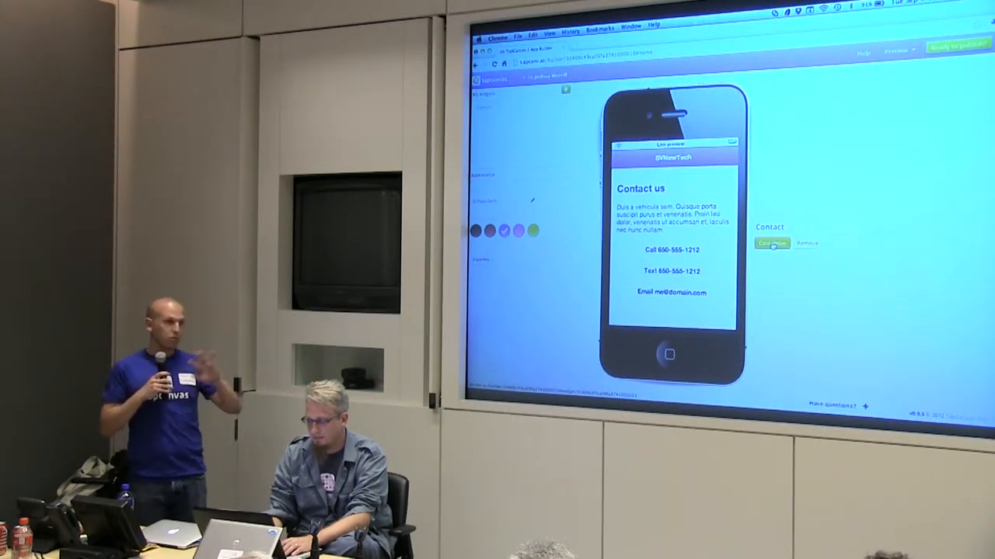
- Open the Contact widget's editor for the SVNewTech Contact us page
click(772, 243)
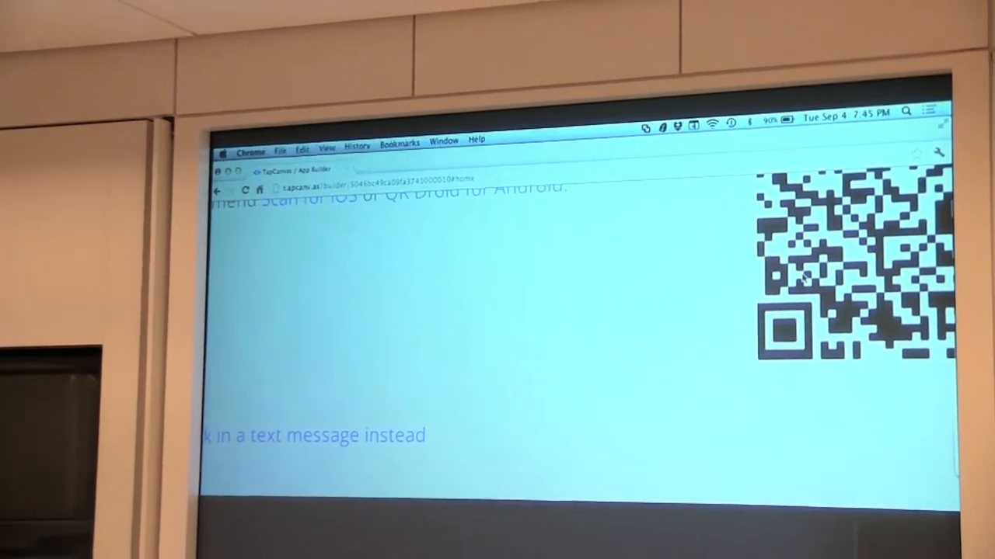
- Bring up the phone-preview QR code for the SVNewTech app
right_click(800, 280)
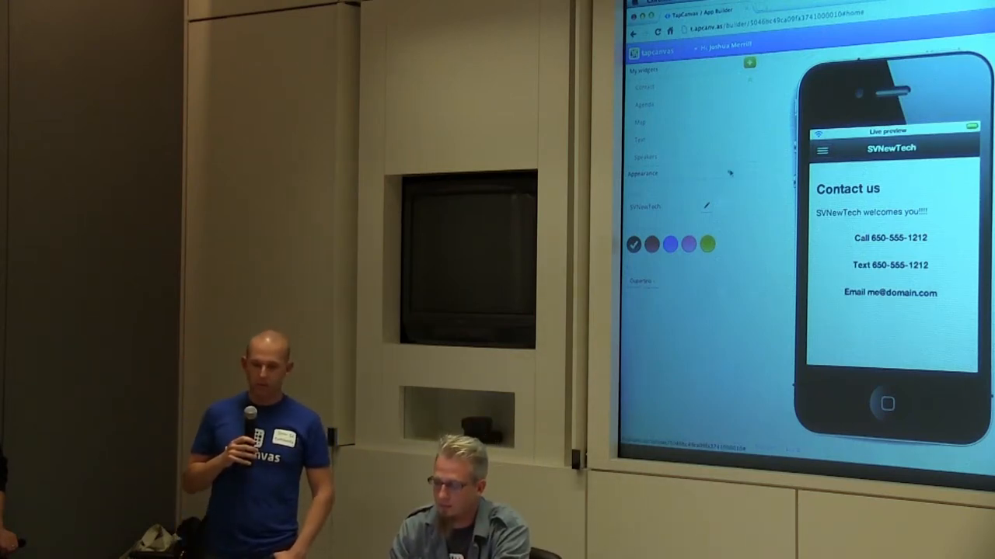
mouse_move(672, 109)
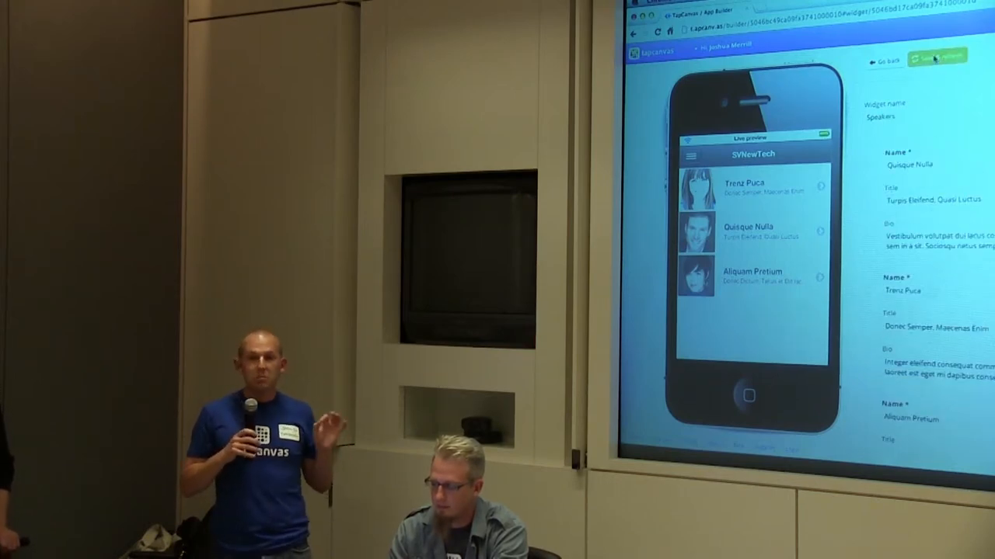
- Save the three speaker entries with Save & refresh, reloading the live preview
click(940, 60)
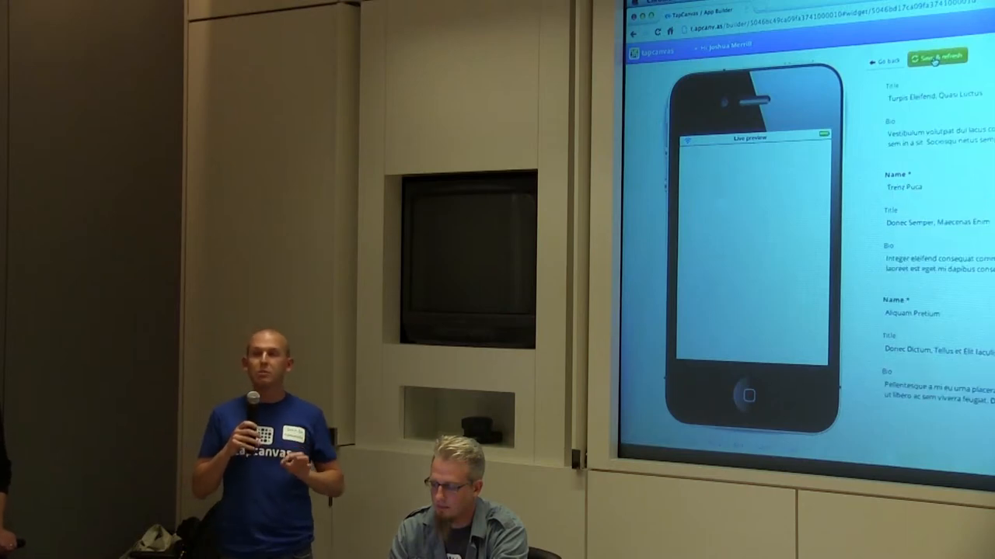